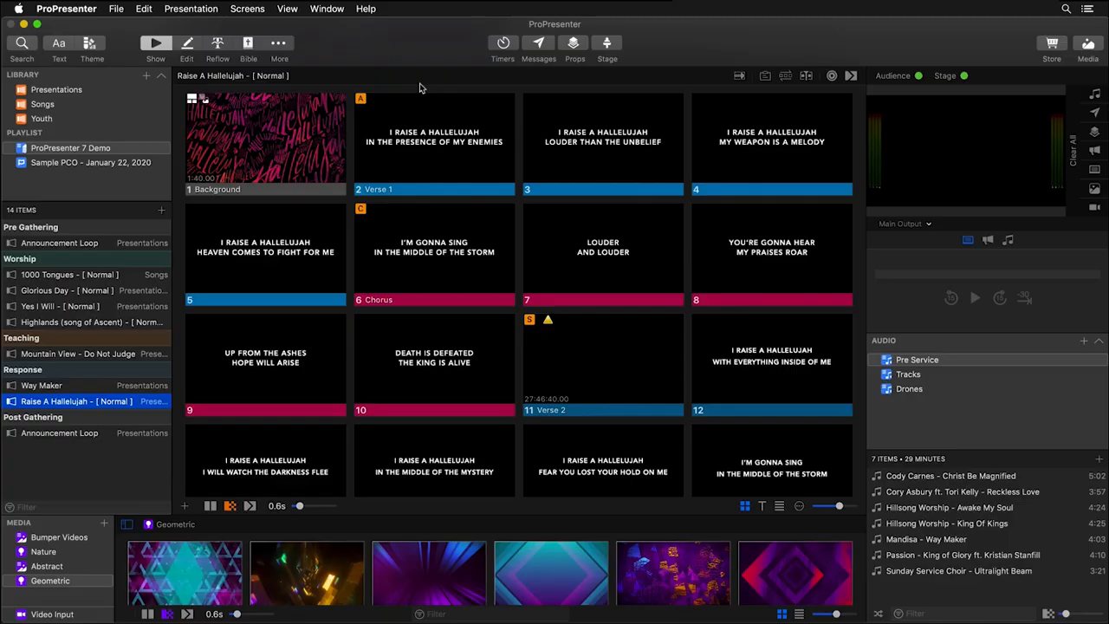
mouse_move(21, 43)
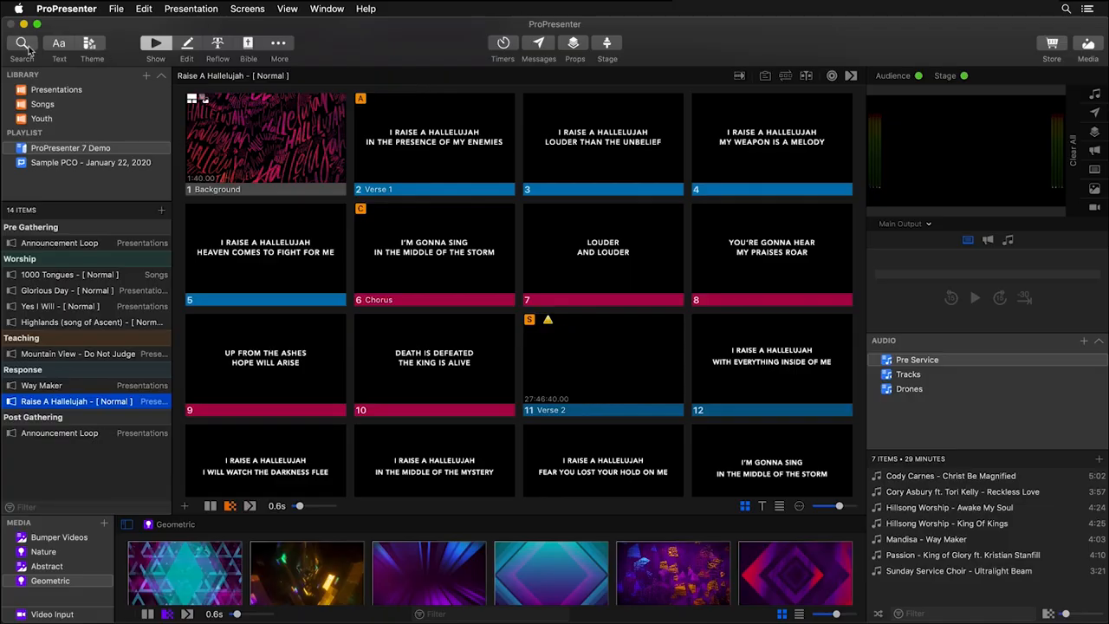
mouse_move(353, 57)
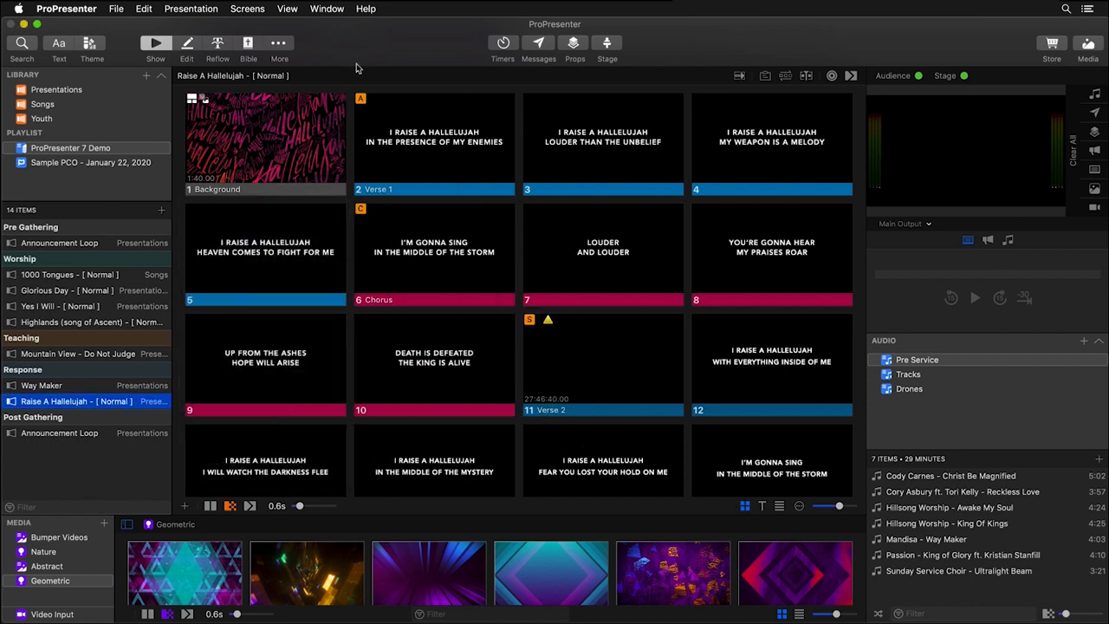
Search the library for 'fade' to find Fade Away.
key("cmd+f")
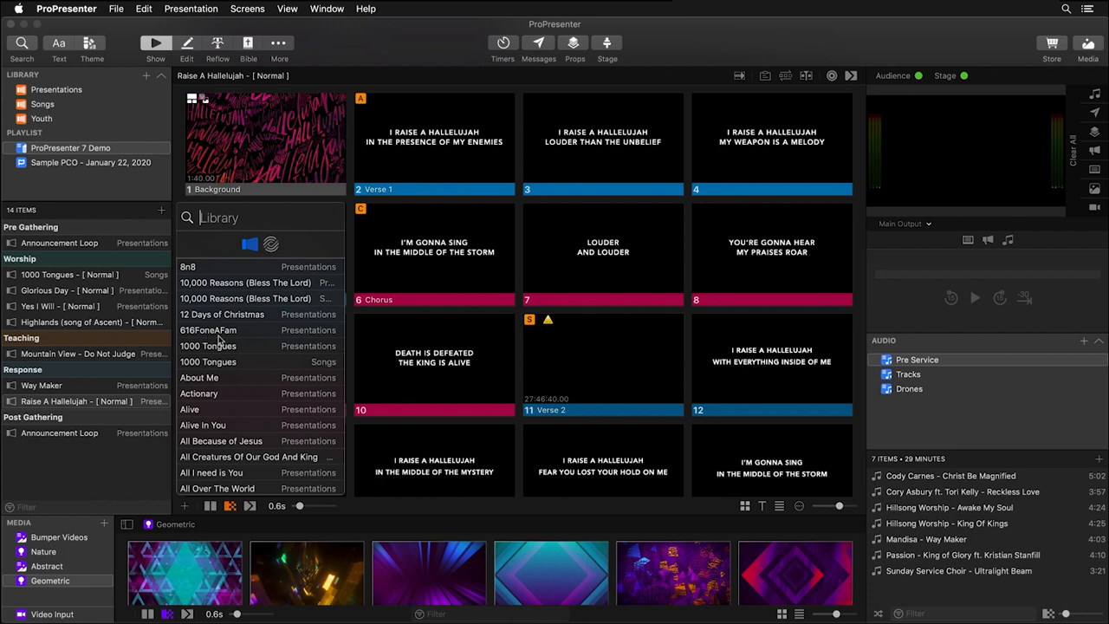
mouse_move(230, 270)
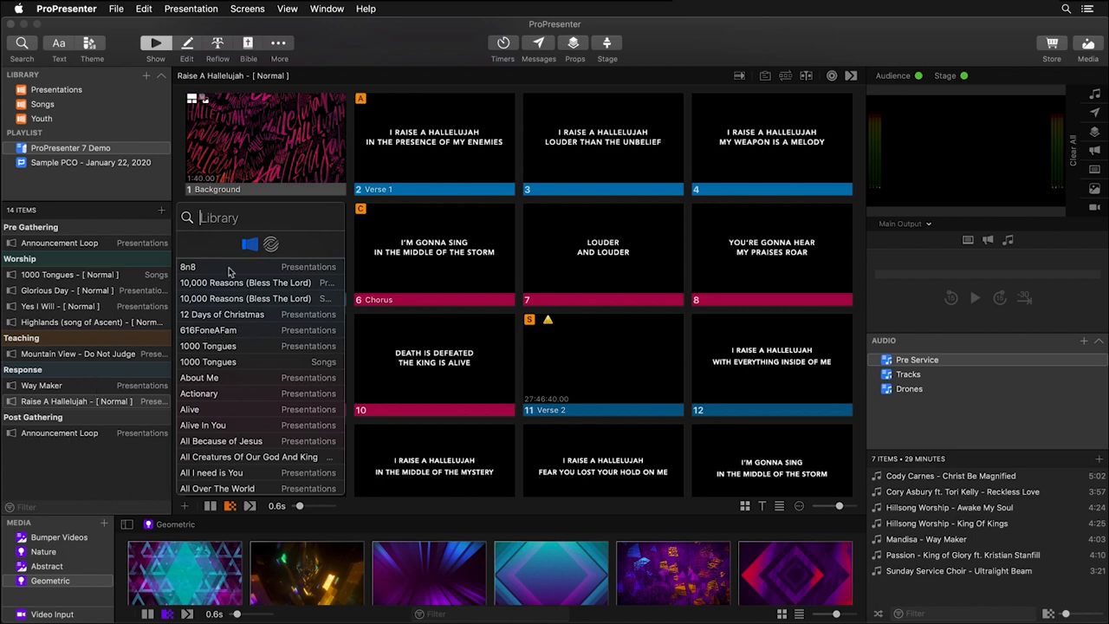
type("fade")
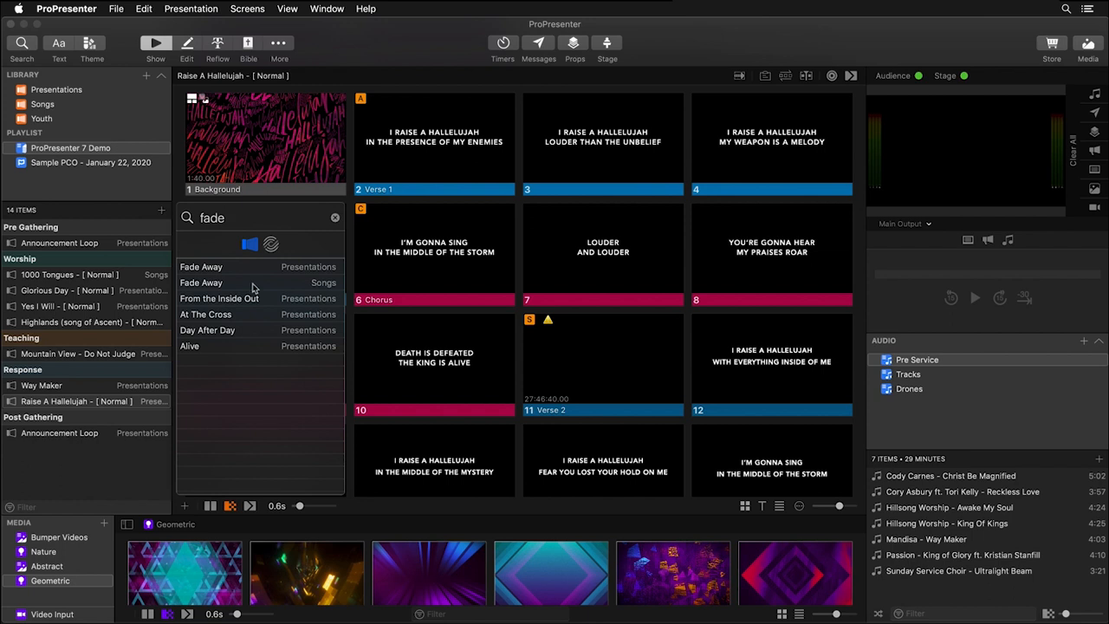
mouse_move(152, 160)
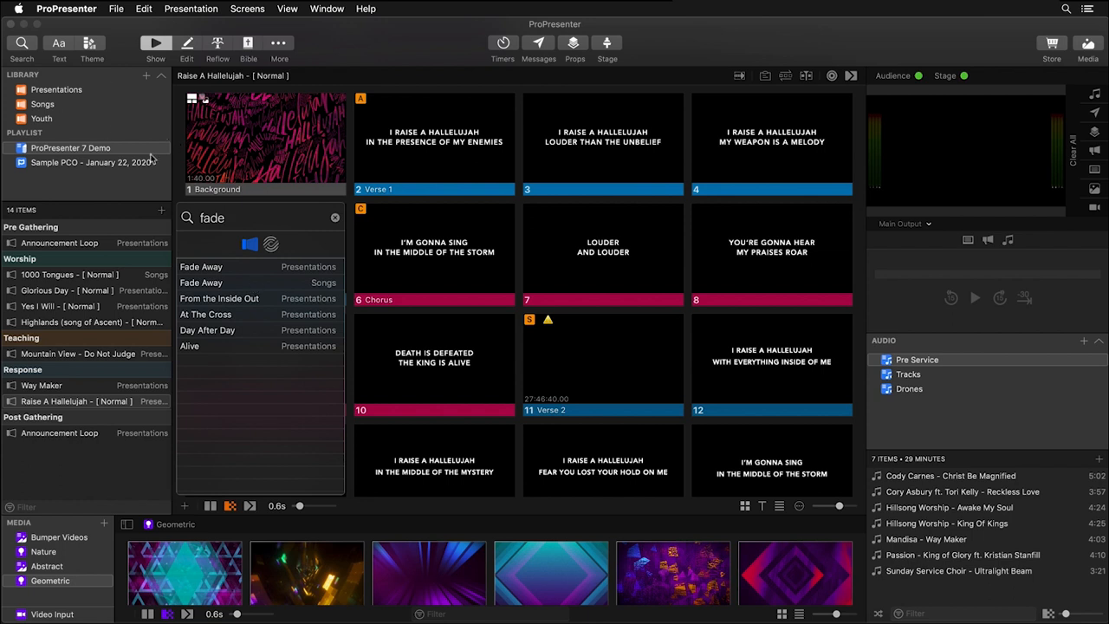
mouse_move(187, 267)
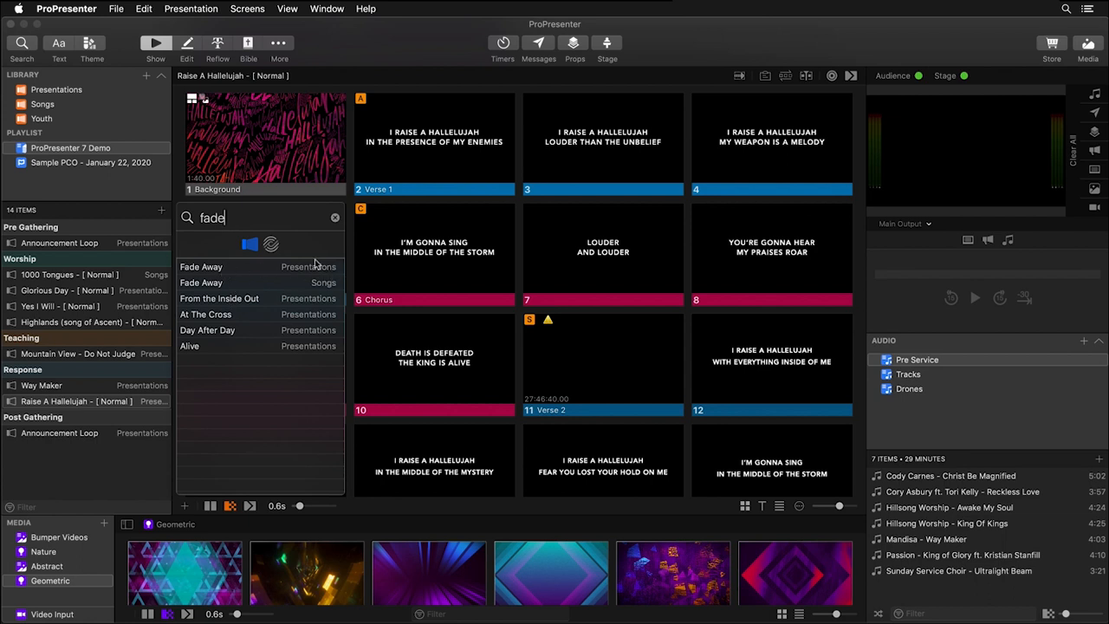
mouse_move(326, 294)
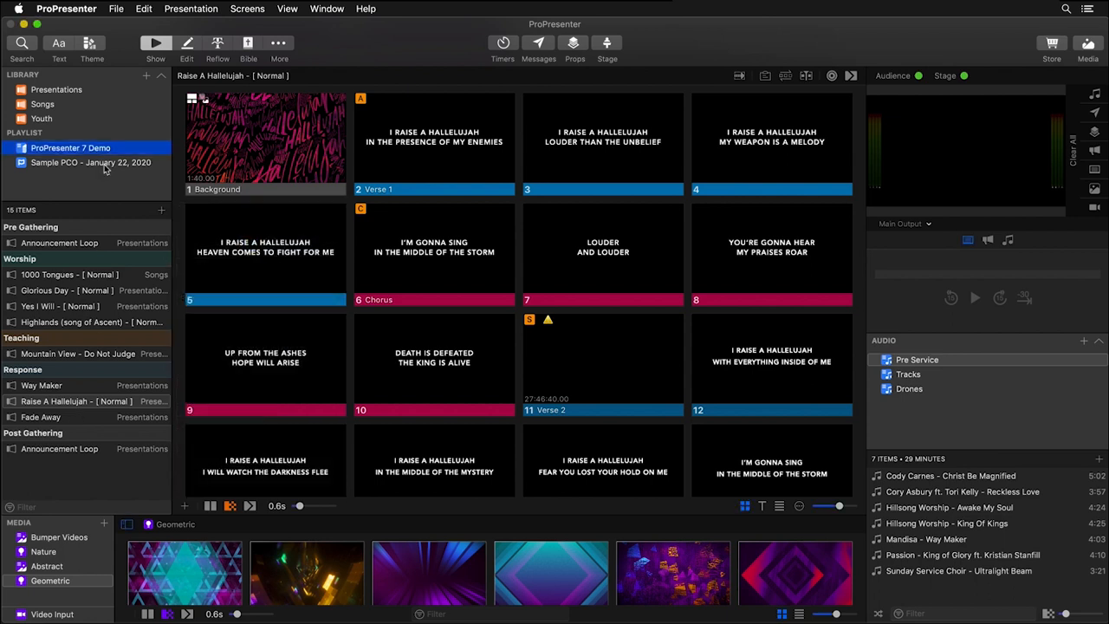
In the Sample PCO playlist, drag 1000 Tongues from search into the first Worship song slot.
left_click(90, 163)
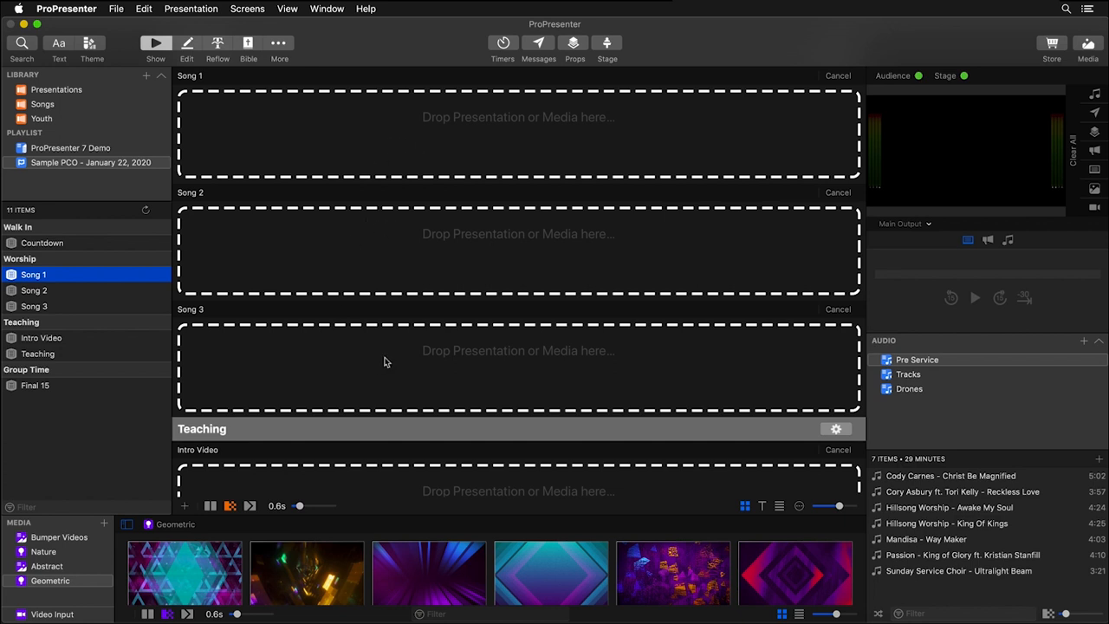
key("cmd+f")
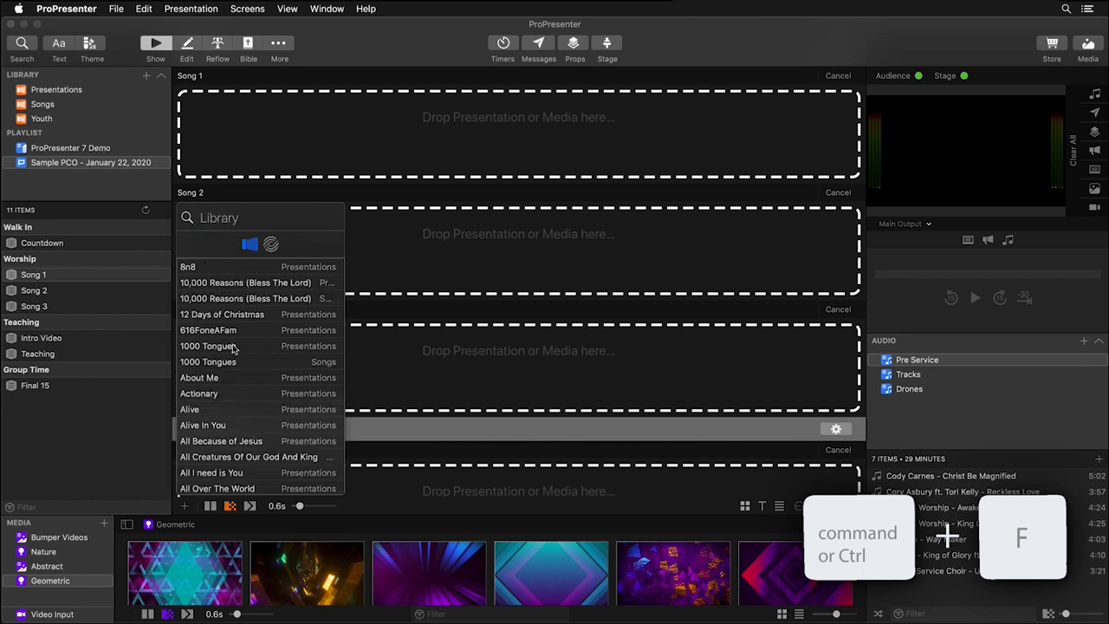
left_click_drag(208, 346, 433, 177)
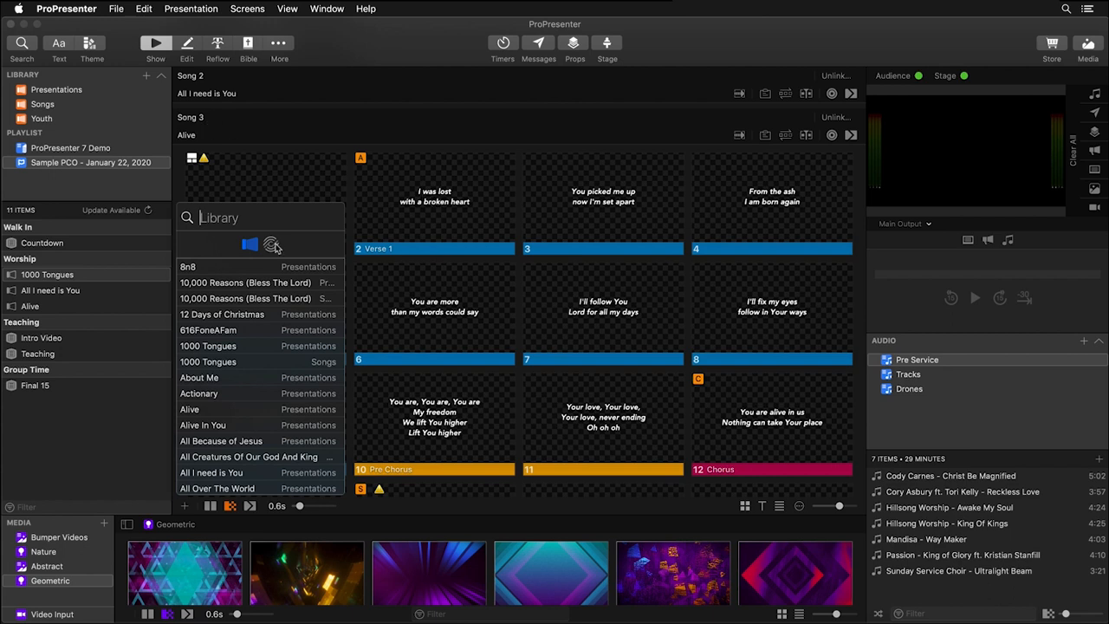
Search SongSelect for 'see a victory'.
left_click(270, 242)
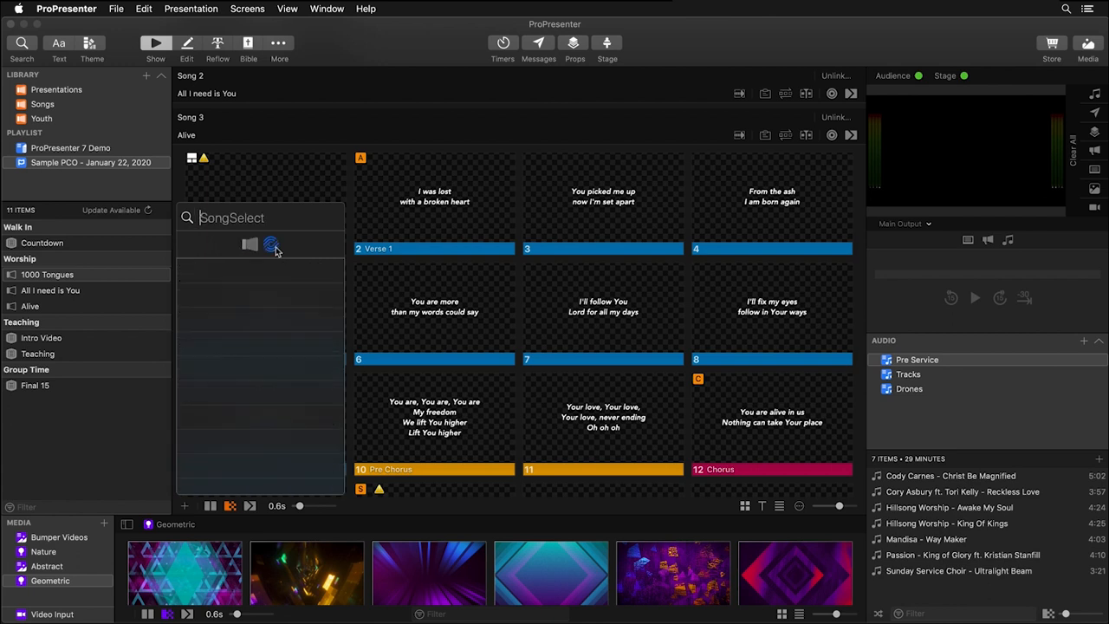
type("see")
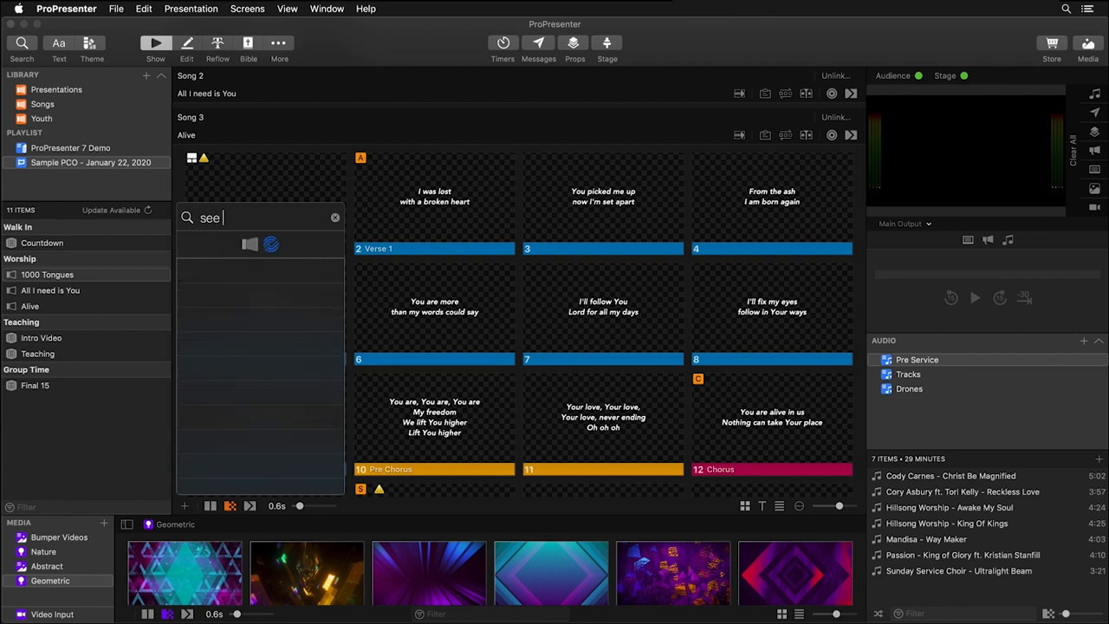
type("a victory")
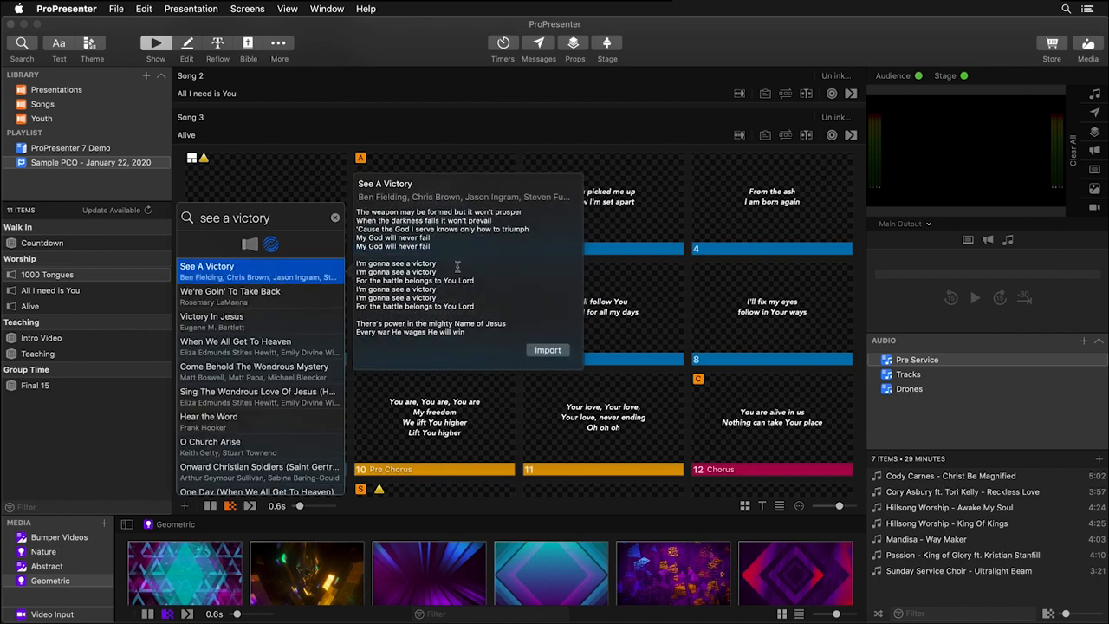
Import See A Victory into the Presentations library.
left_click(548, 350)
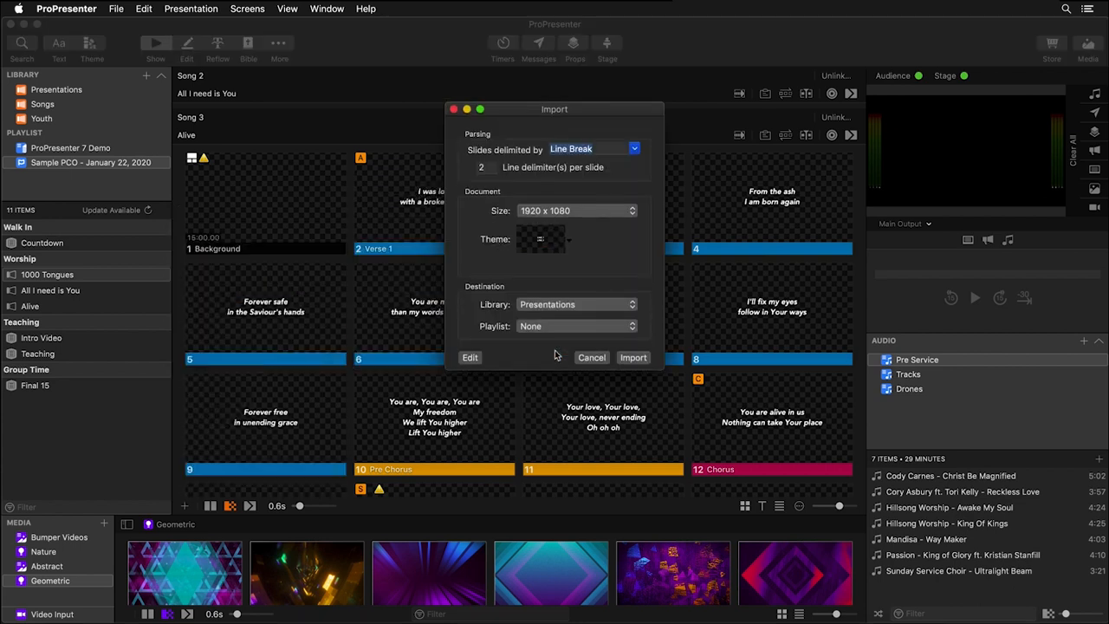
mouse_move(503, 321)
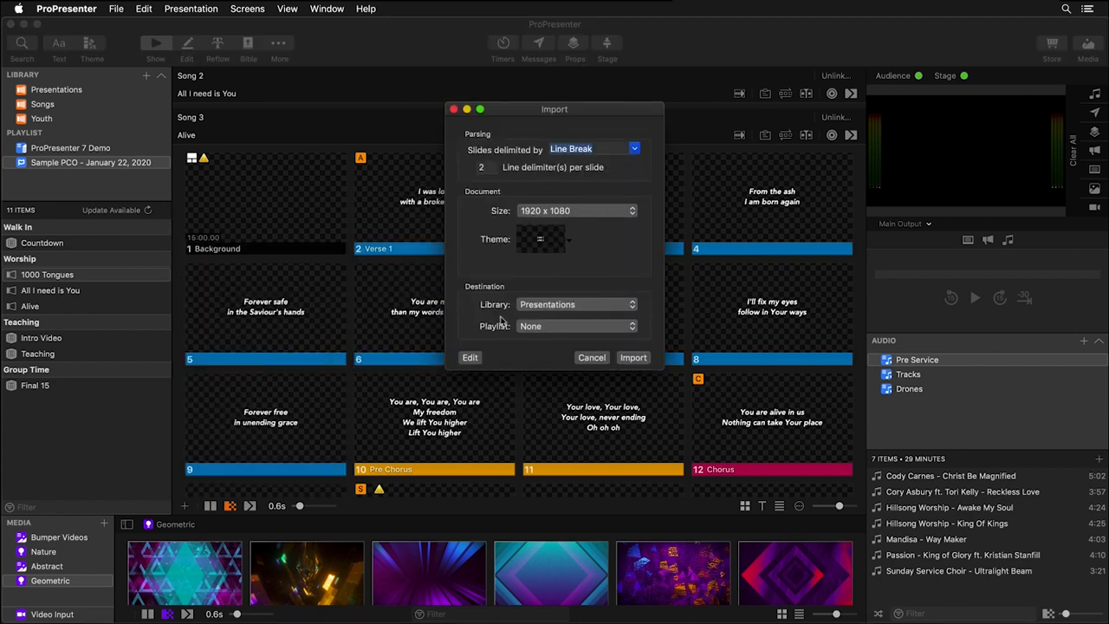
mouse_move(481, 355)
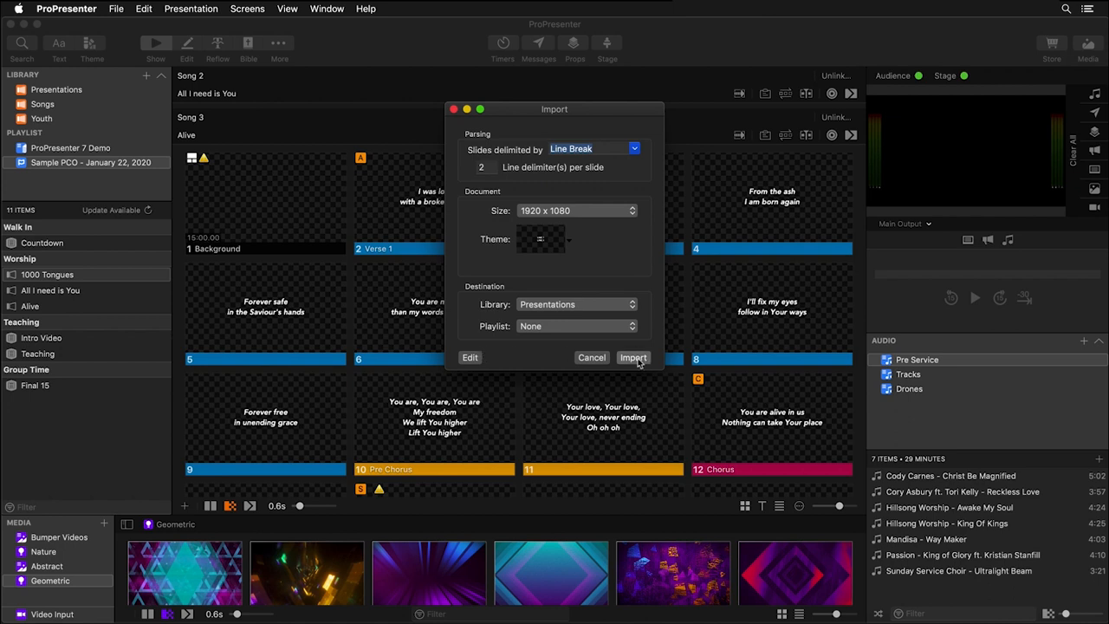
left_click(633, 356)
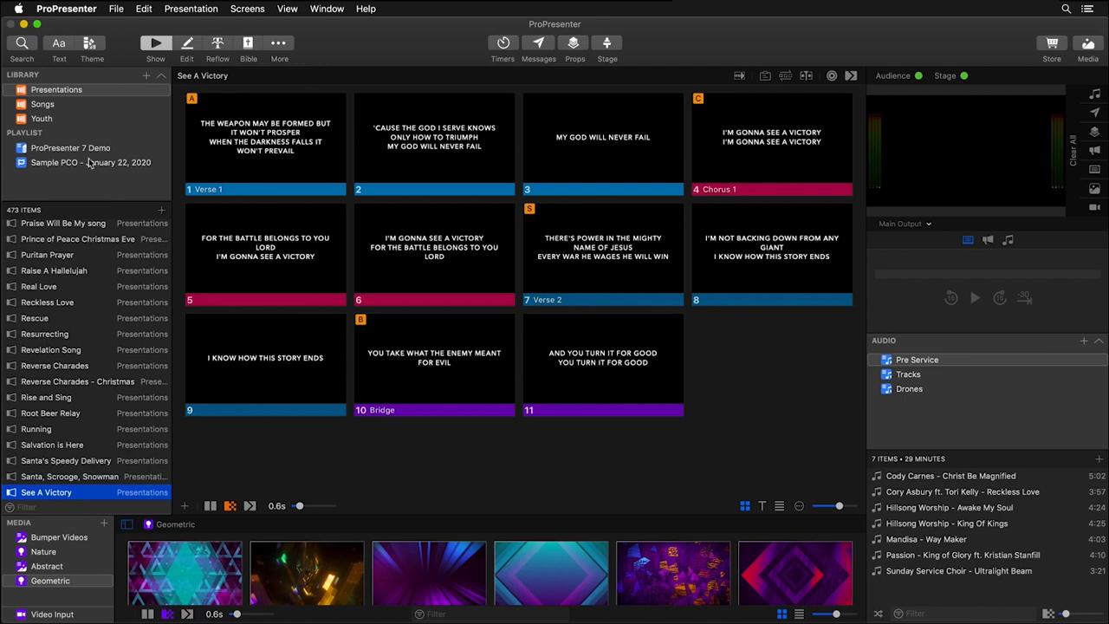
Search the local library for 'see a victory' instead of SongSelect.
key("cmd+f")
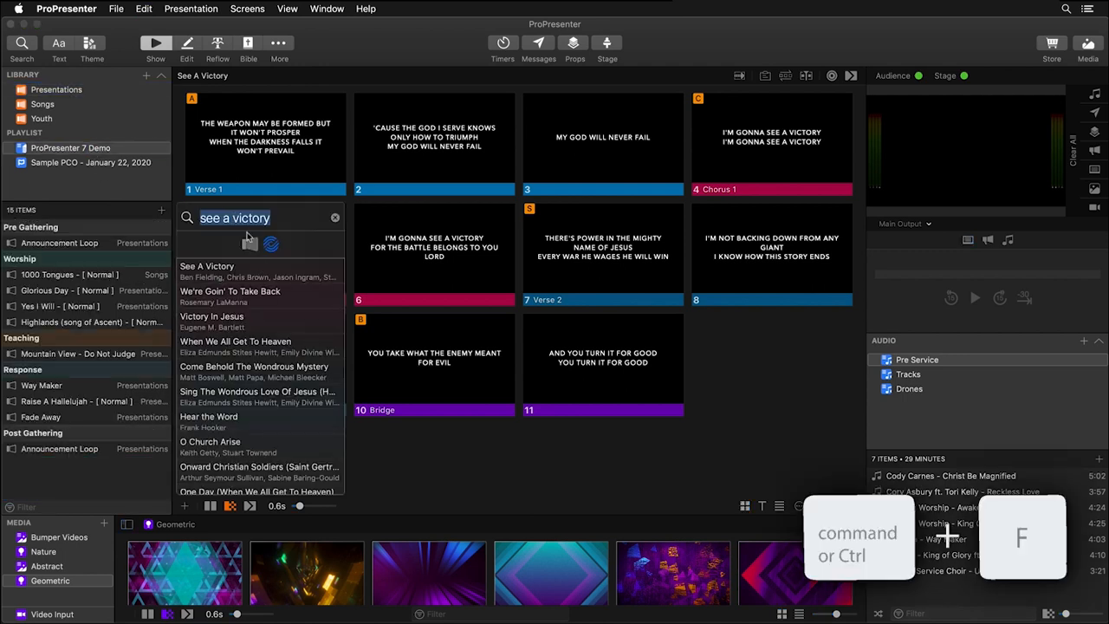
left_click(250, 242)
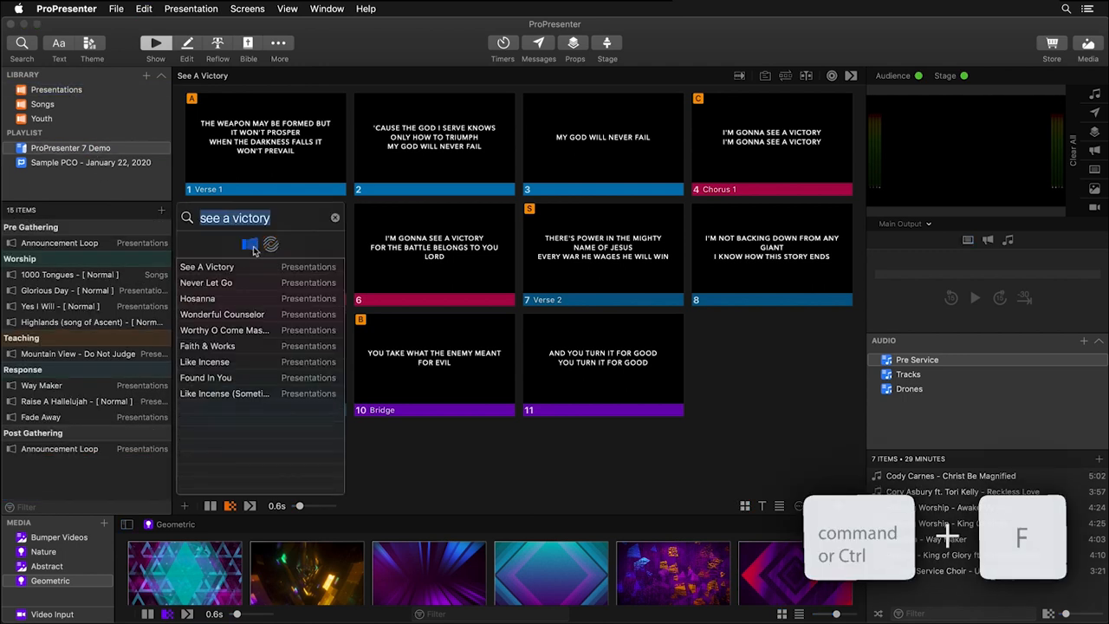